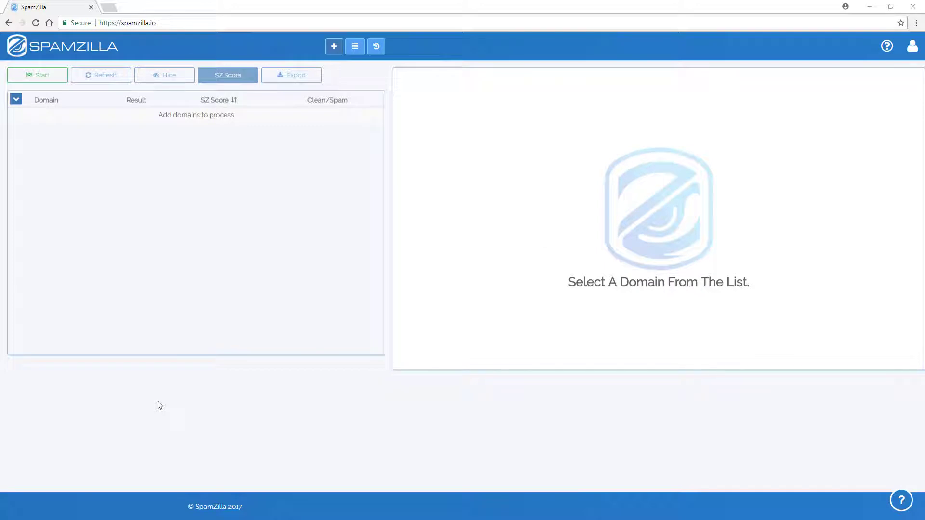
{"action": "mouse_move", "coordinate": [334, 46]}
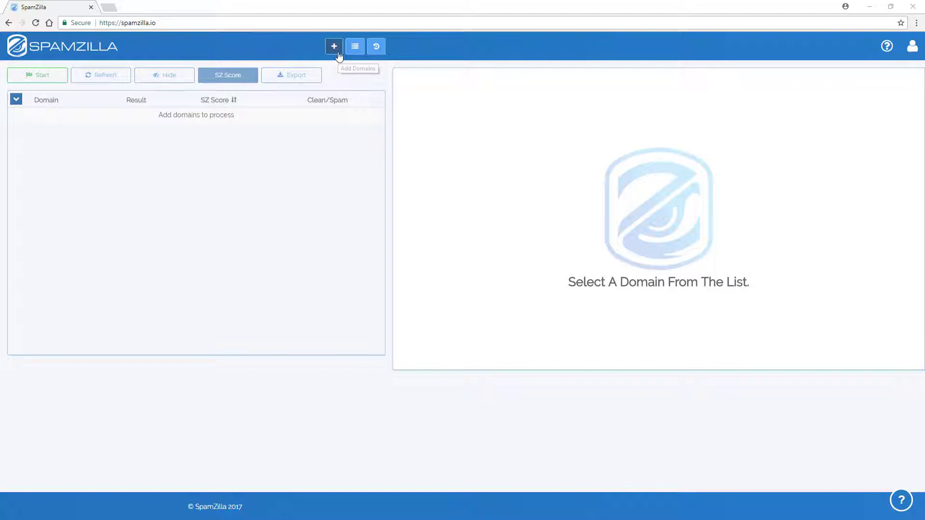
Open the Add Domains form from the top toolbar.
{"action": "left_click", "coordinate": [333, 47]}
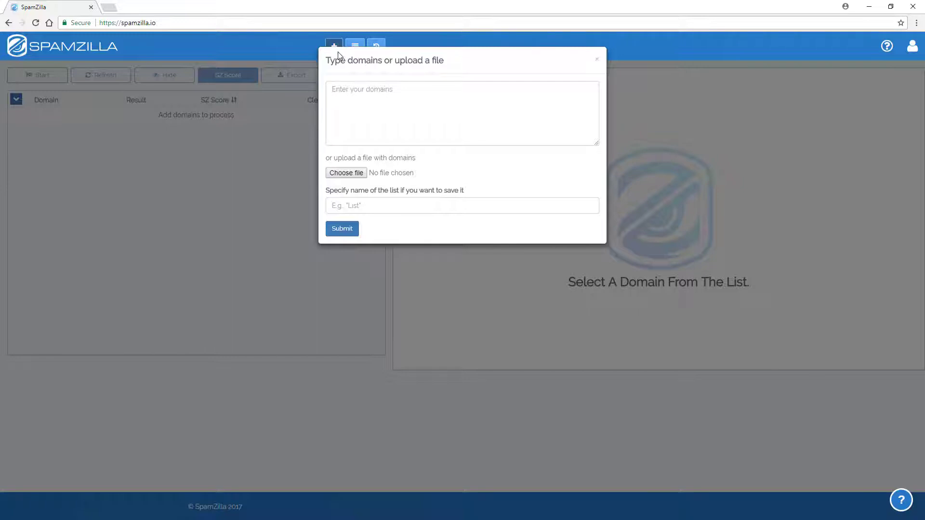
Paste the domains, name the list 'testlist', and submit it.
{"action": "left_click", "coordinate": [462, 112]}
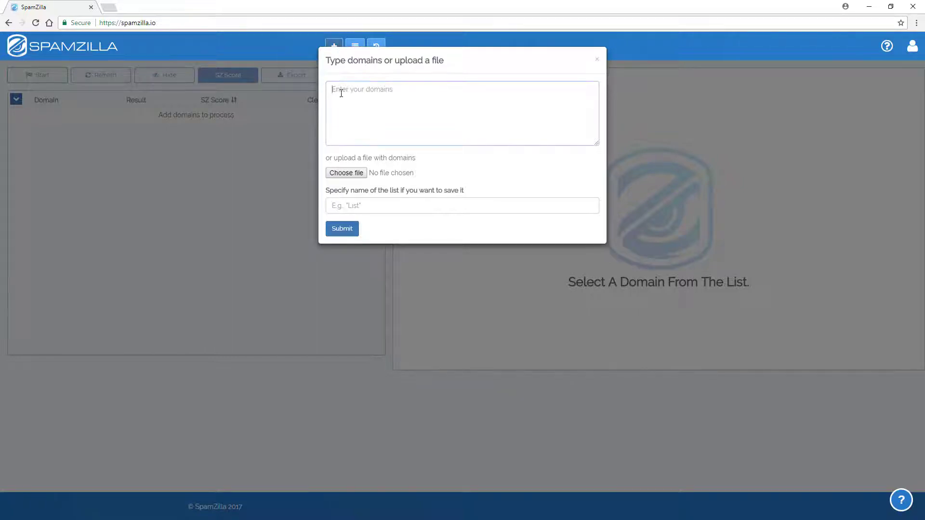
{"action": "left_click", "coordinate": [462, 205]}
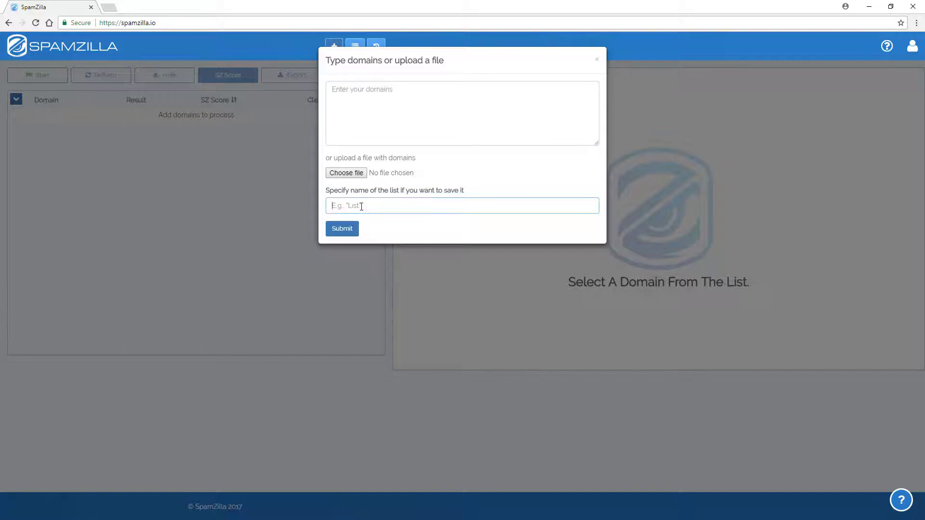
{"action": "mouse_move", "coordinate": [386, 205]}
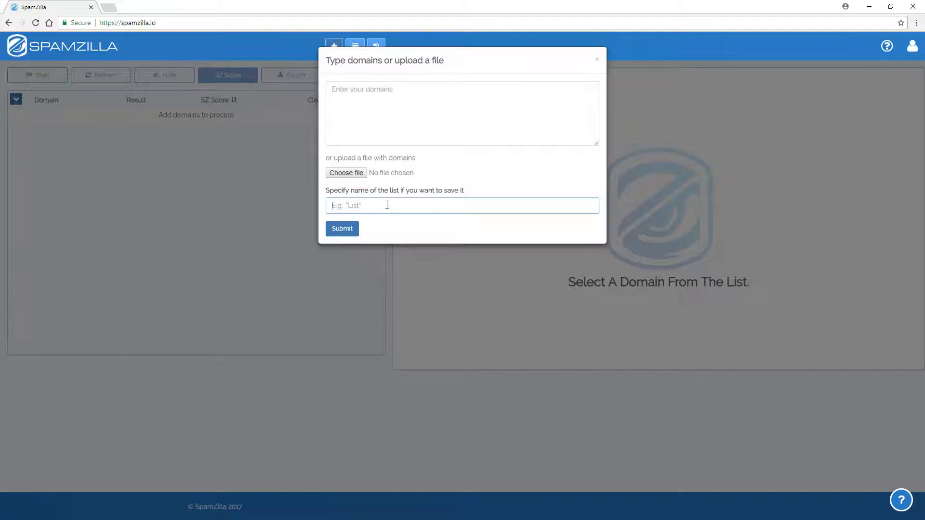
{"action": "mouse_move", "coordinate": [449, 150]}
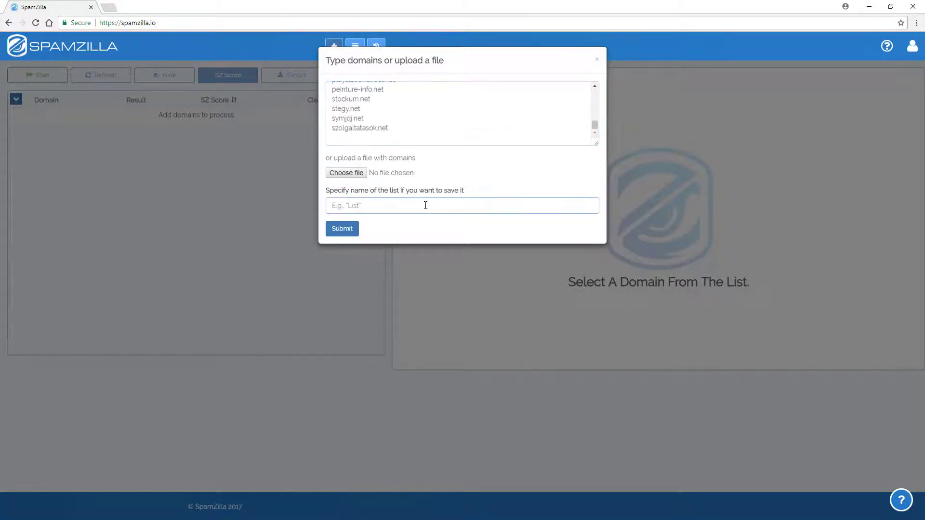
{"action": "type", "text": "test"}
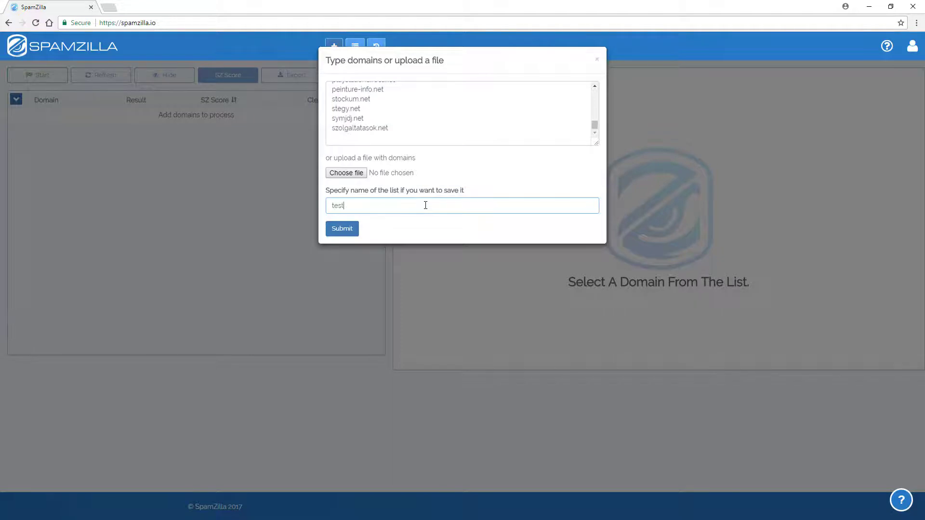
{"action": "type", "text": "list"}
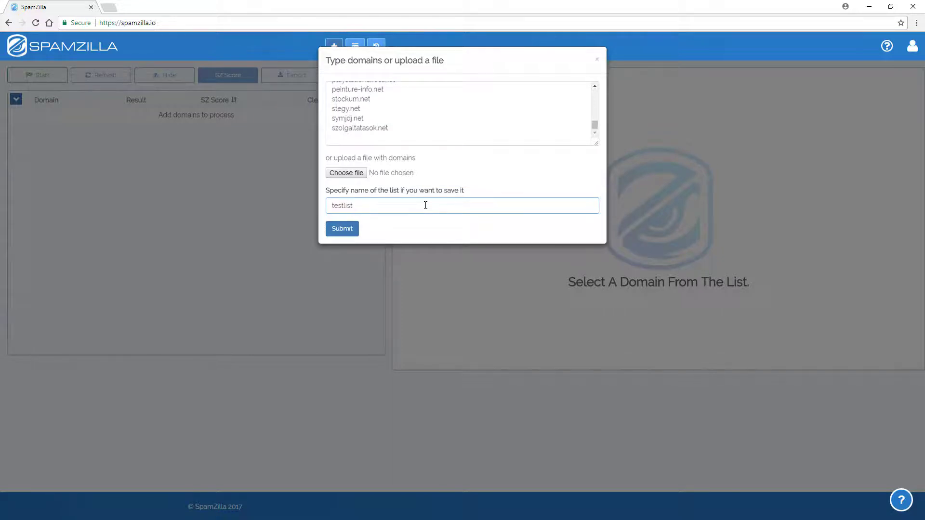
{"action": "left_click", "coordinate": [342, 229]}
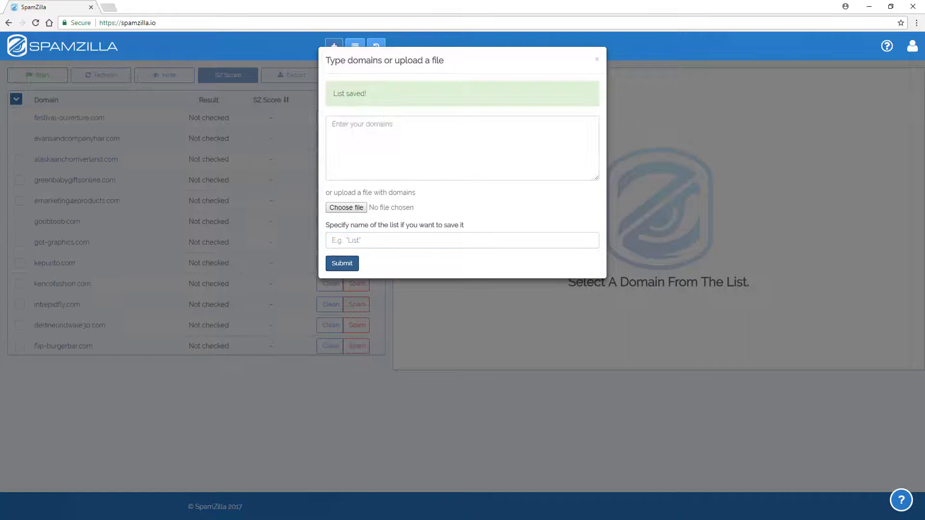
Close the add form, clear the domain table, and show the saved lists with testlist.
{"action": "left_click", "coordinate": [597, 59]}
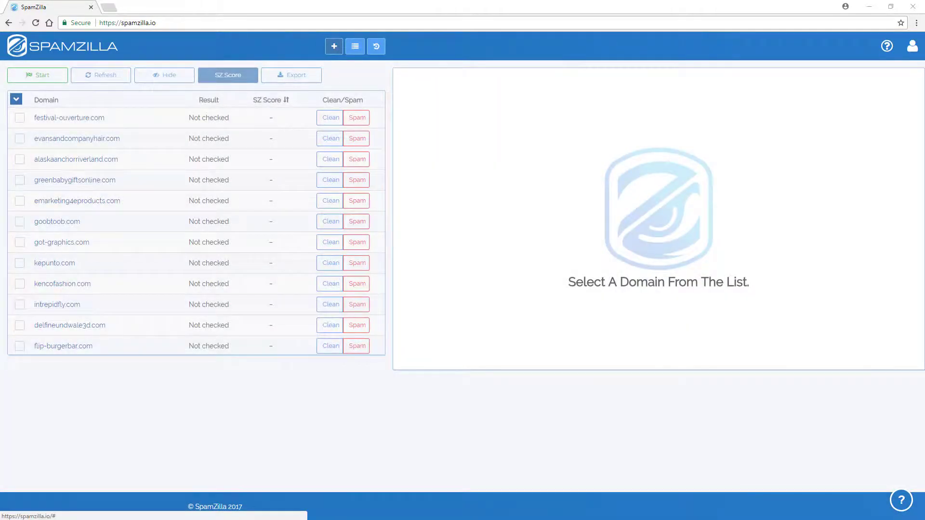
{"action": "left_click", "coordinate": [376, 47]}
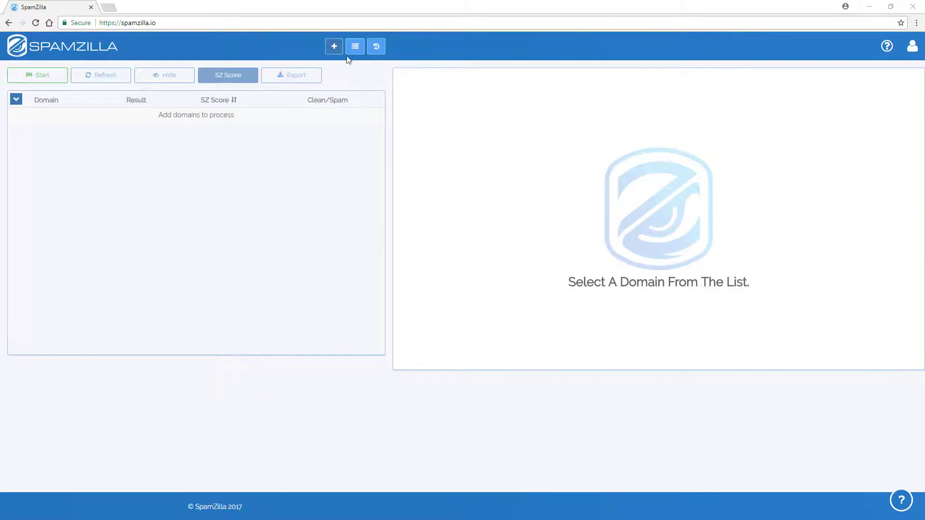
{"action": "left_click", "coordinate": [376, 46]}
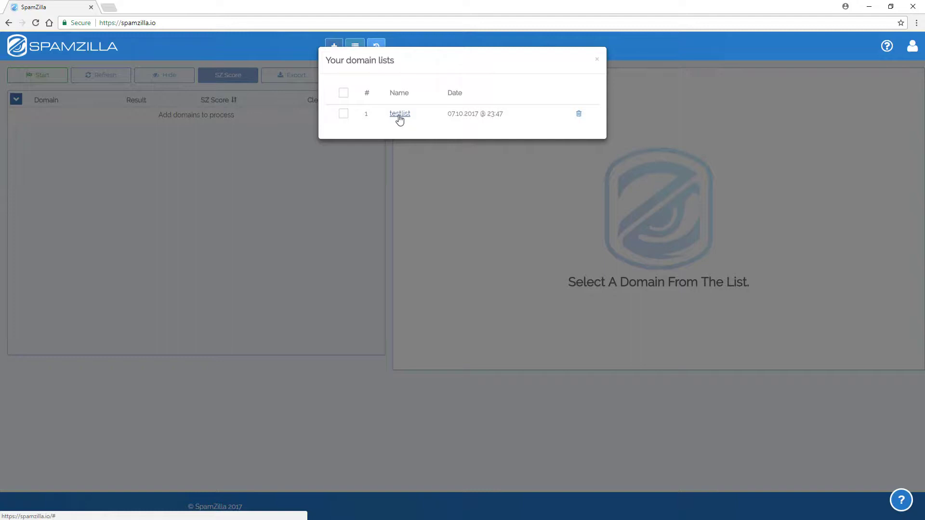
Load testlist into the table and start checking its domains.
{"action": "left_click", "coordinate": [400, 113]}
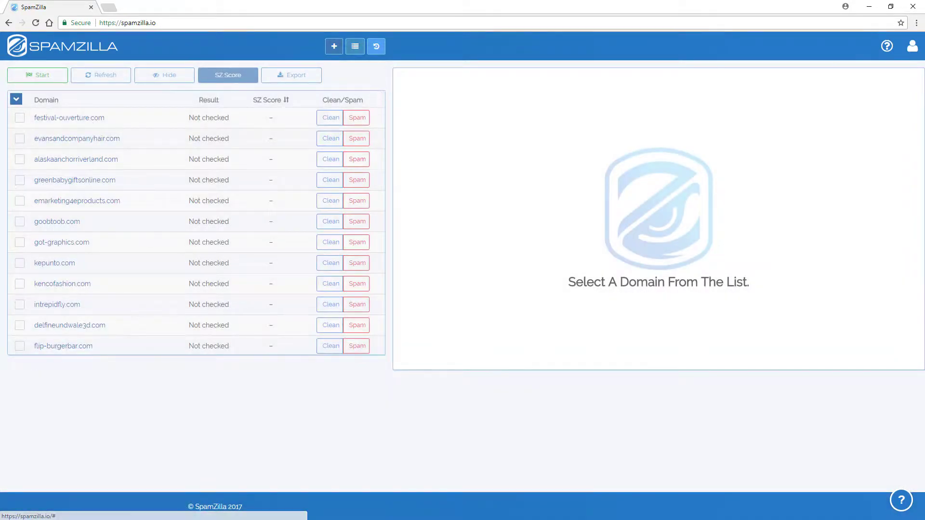
{"action": "mouse_move", "coordinate": [65, 397]}
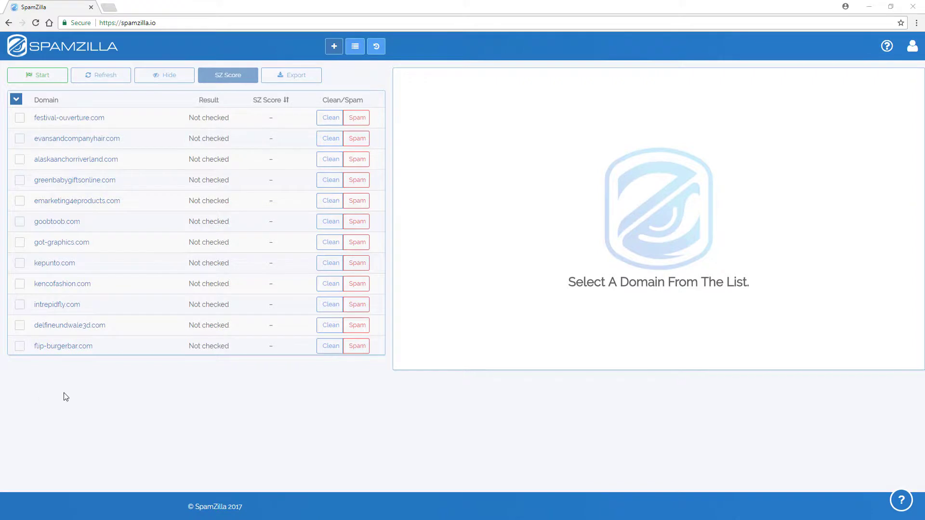
{"action": "mouse_move", "coordinate": [127, 404]}
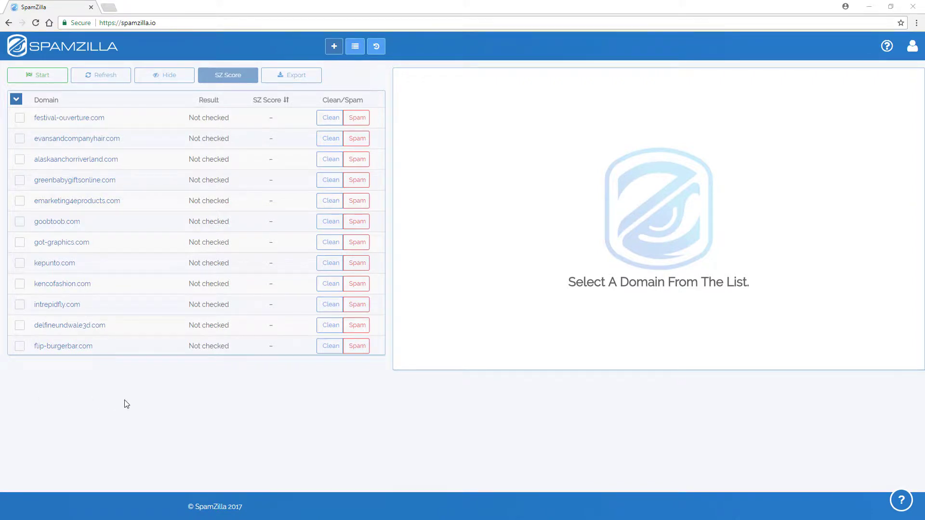
{"action": "mouse_move", "coordinate": [133, 399]}
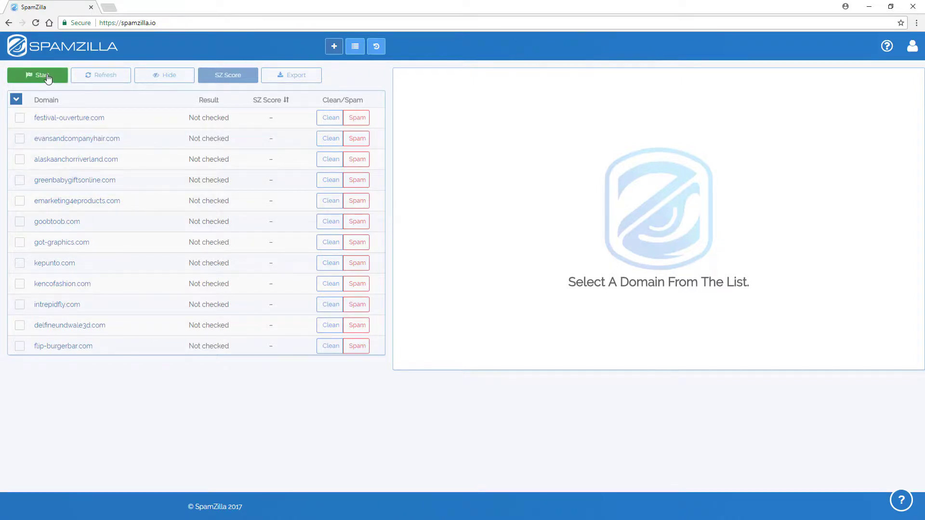
{"action": "left_click", "coordinate": [37, 75]}
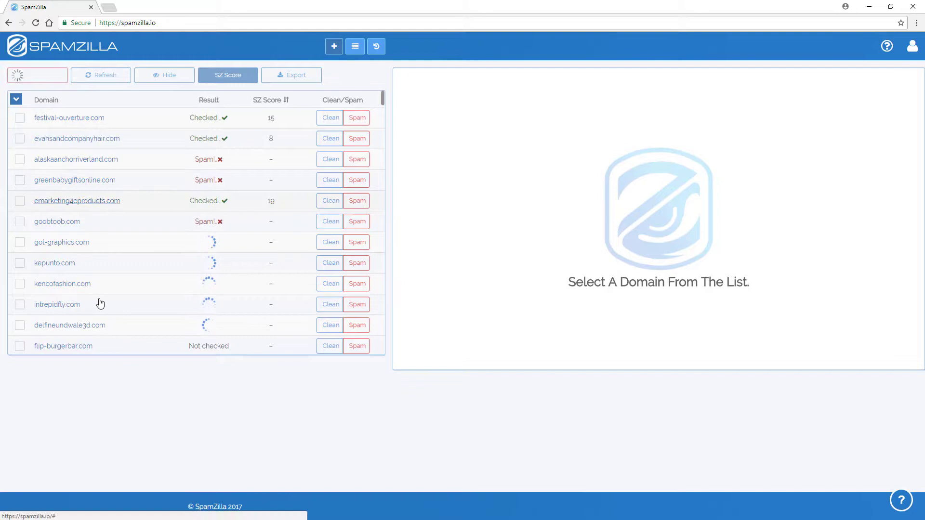